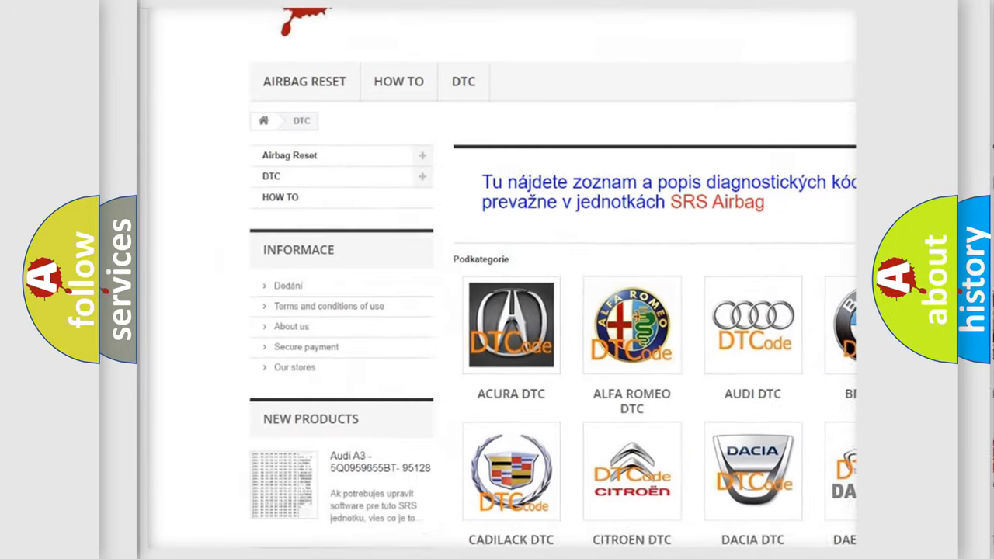
pyautogui.scroll(-3)
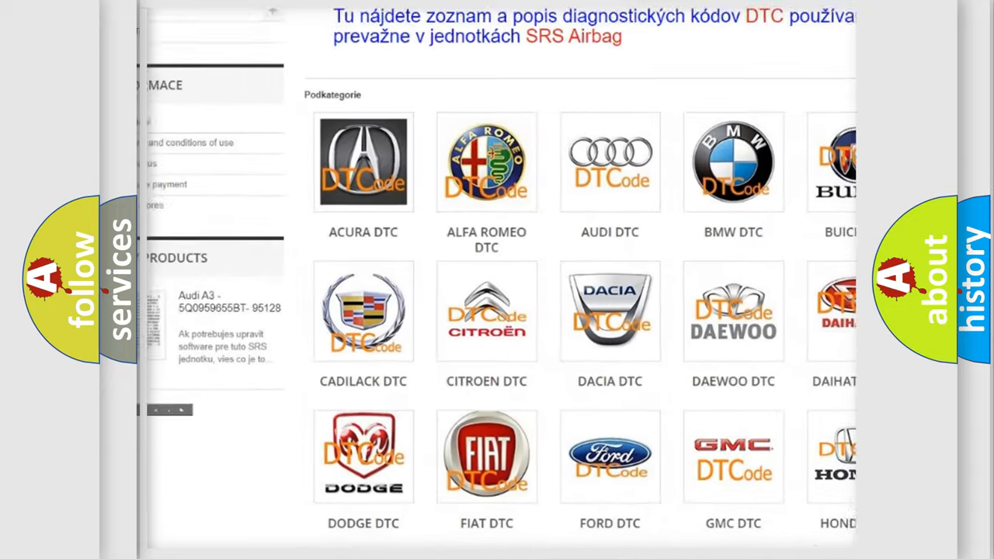
pyautogui.scroll(-3)
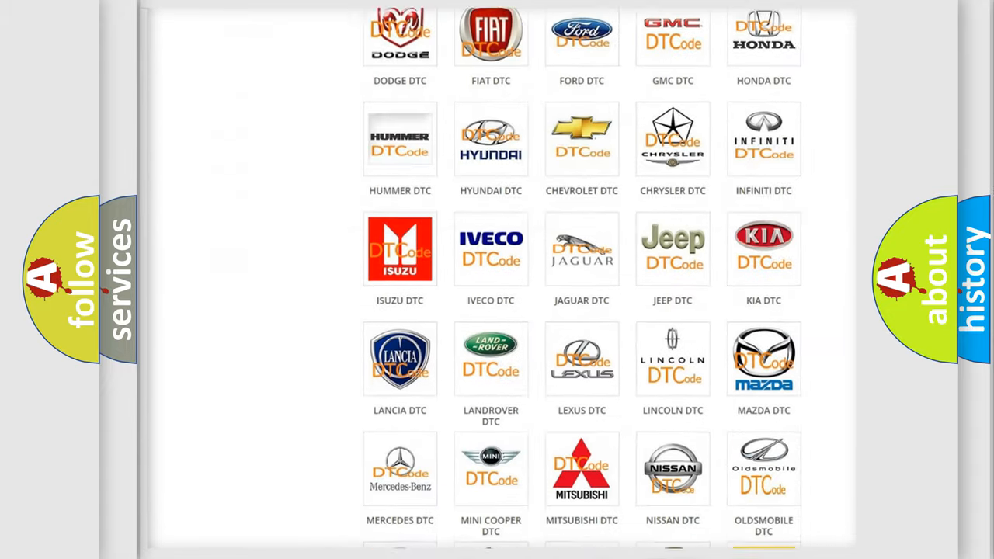
pyautogui.scroll(-3)
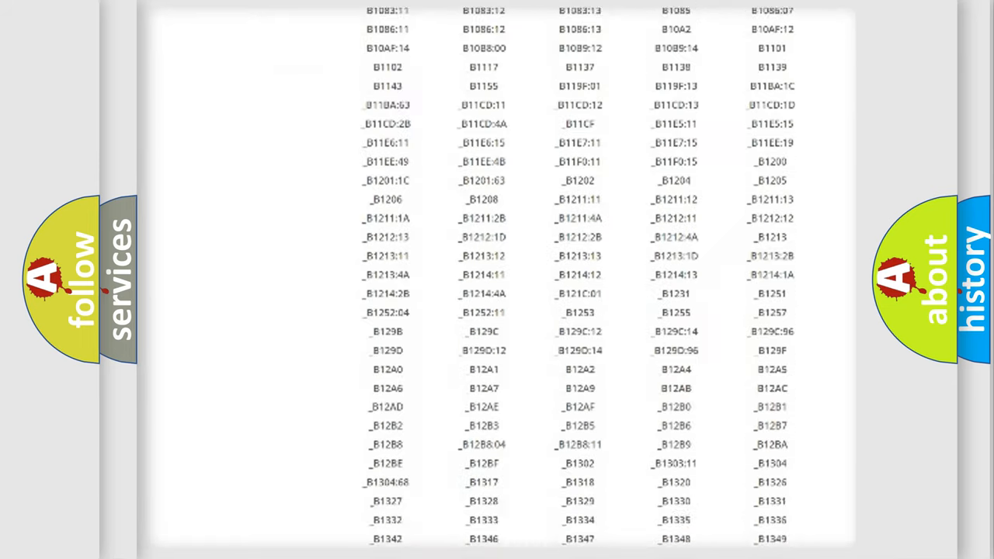
pyautogui.scroll(-3)
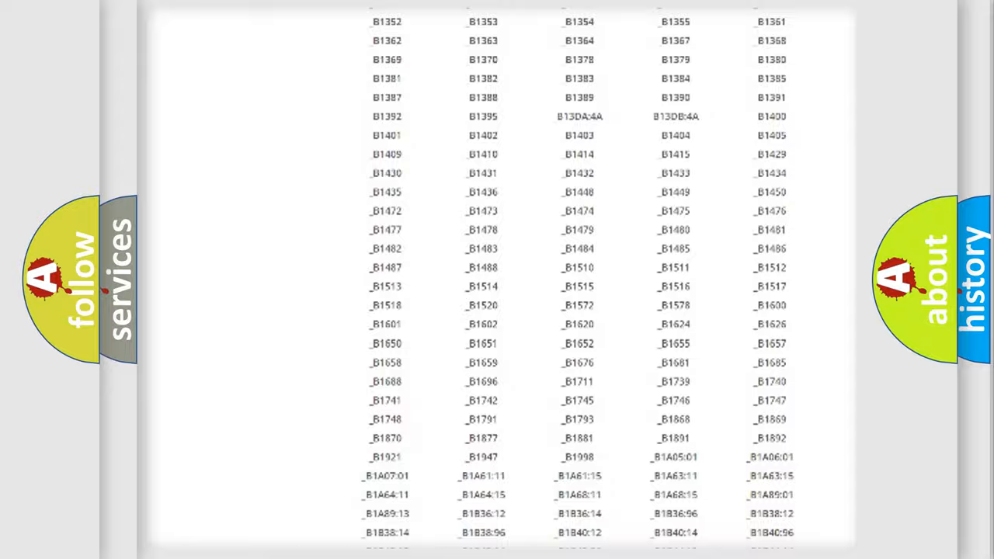